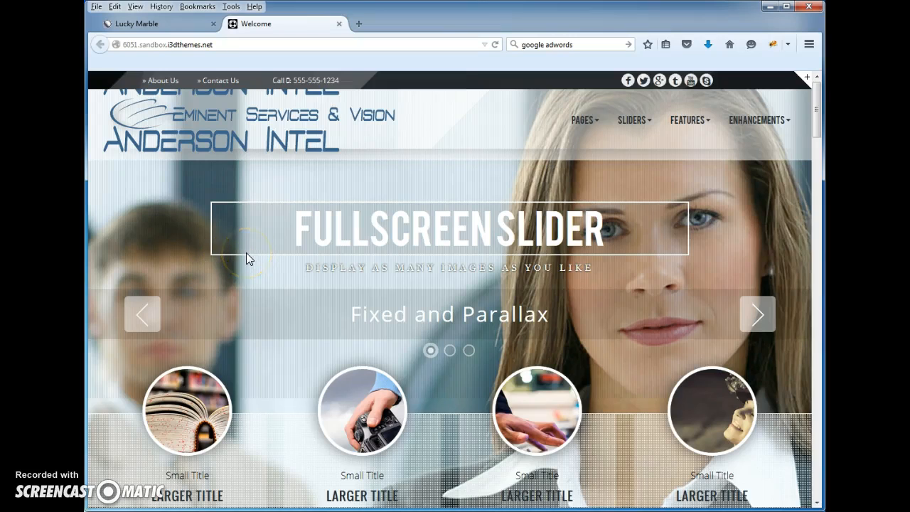
mouse_move(296, 128)
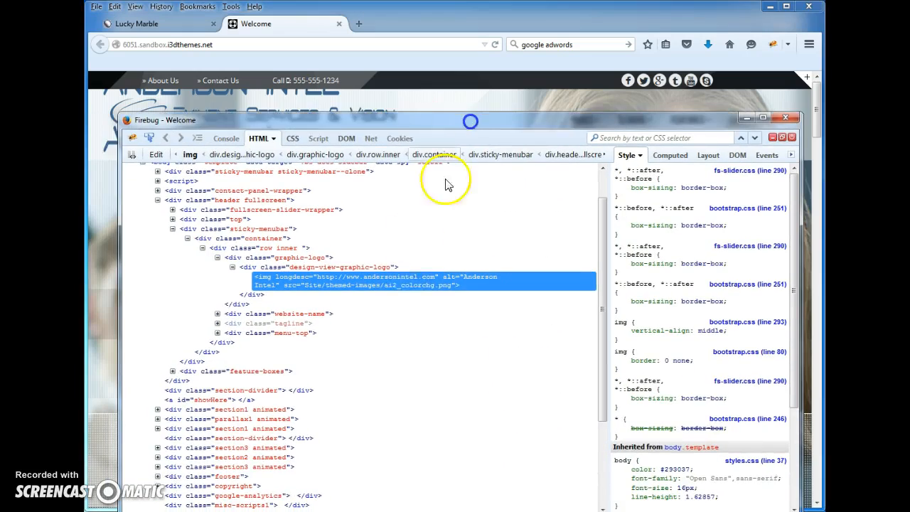
mouse_move(514, 112)
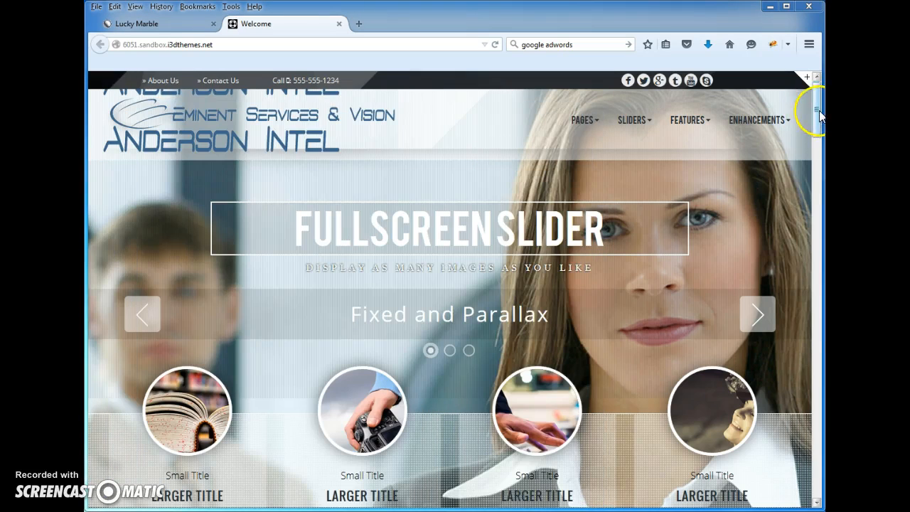
Review menubar.css, scrolling through the 119px sticky-menubar clone and tagline rules to the 392px media query
scroll(down, 3)
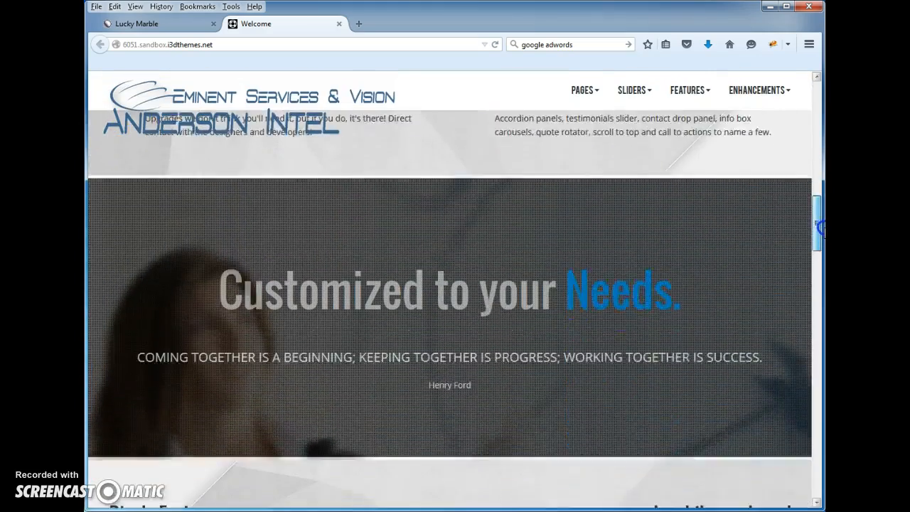
scroll(down, 3)
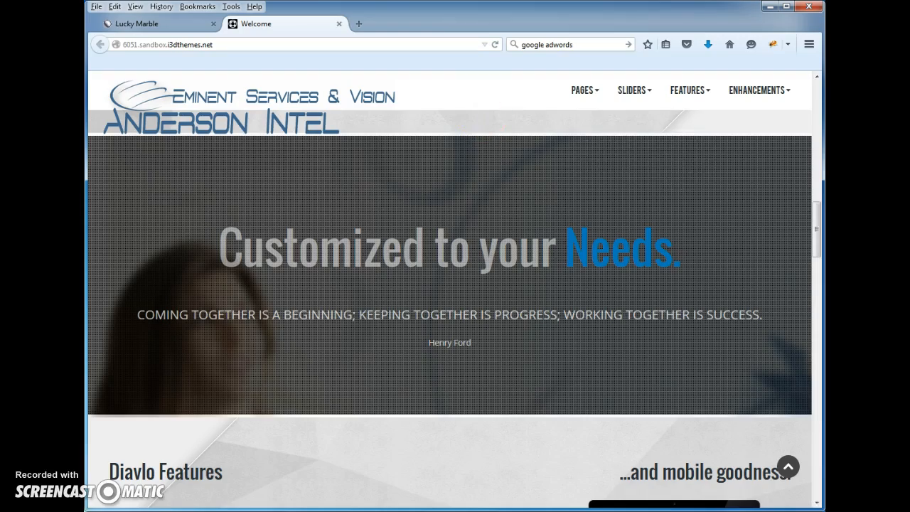
scroll(down, 3)
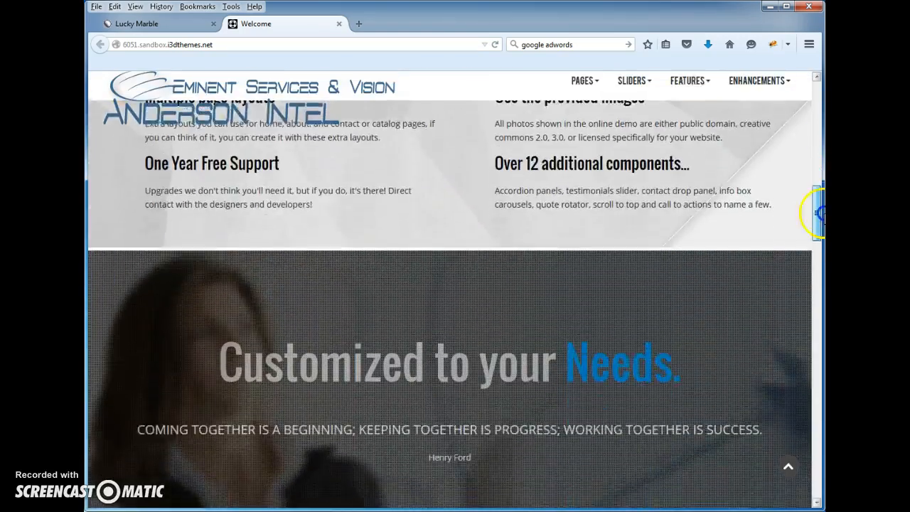
scroll(up, 3)
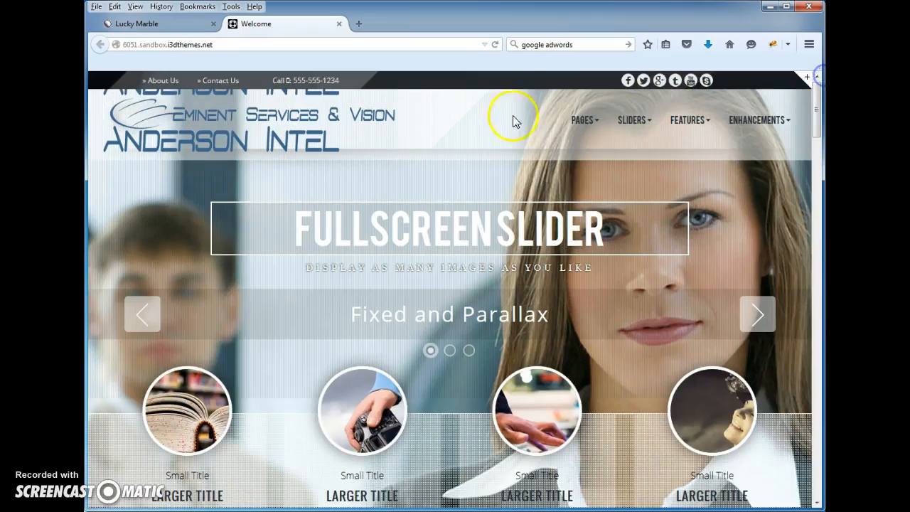
scroll(down, 3)
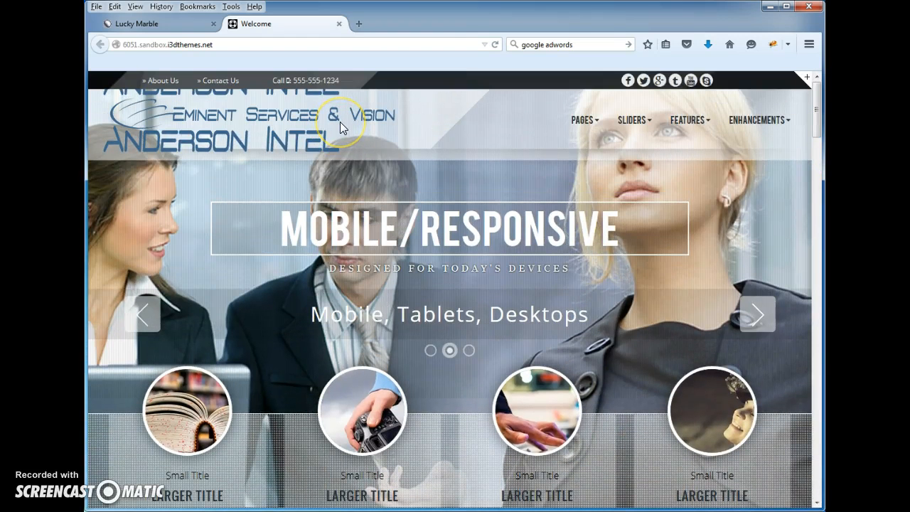
right_click(473, 112)
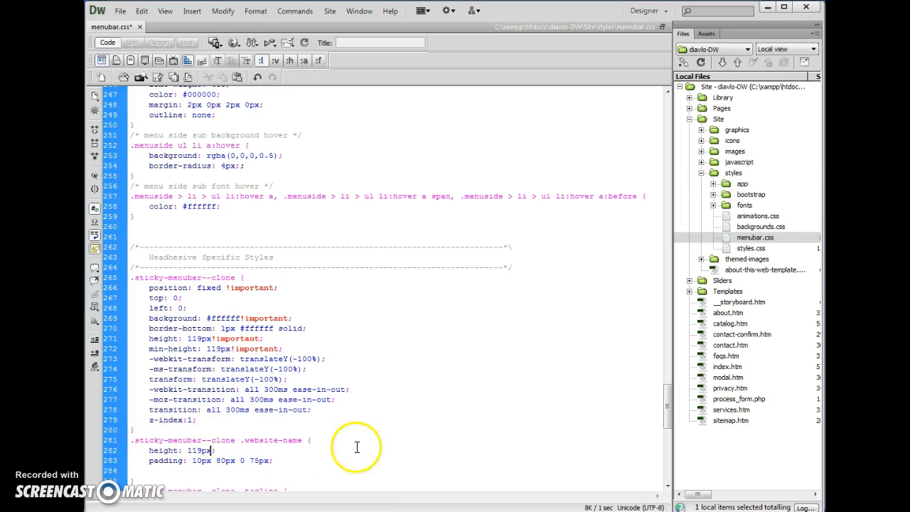
scroll(down, 3)
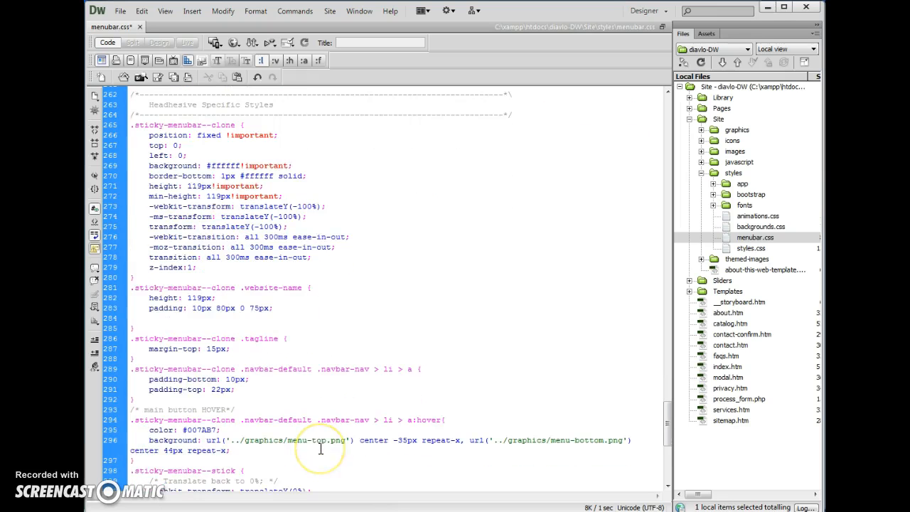
scroll(down, 3)
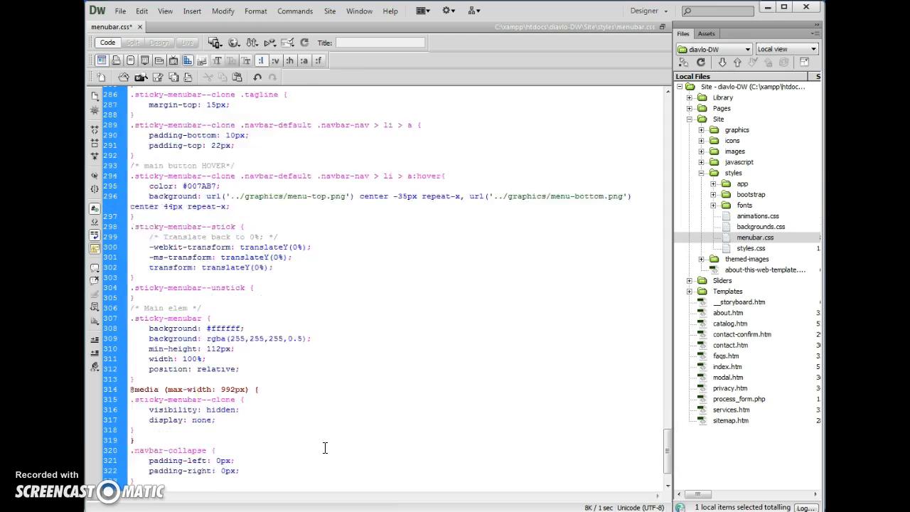